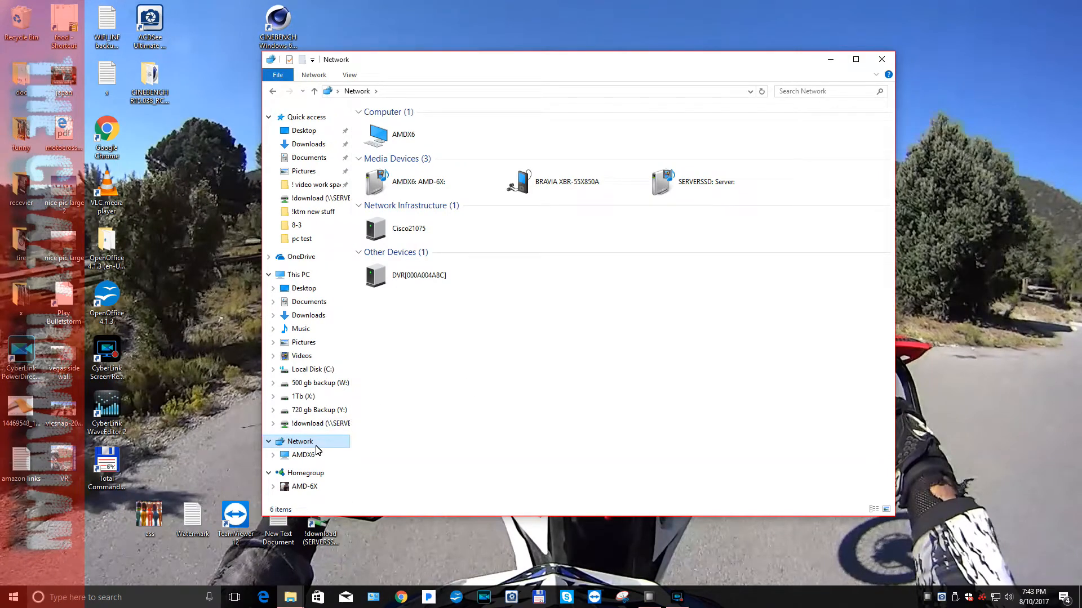
{"action": "mouse_move", "coordinate": [317, 198]}
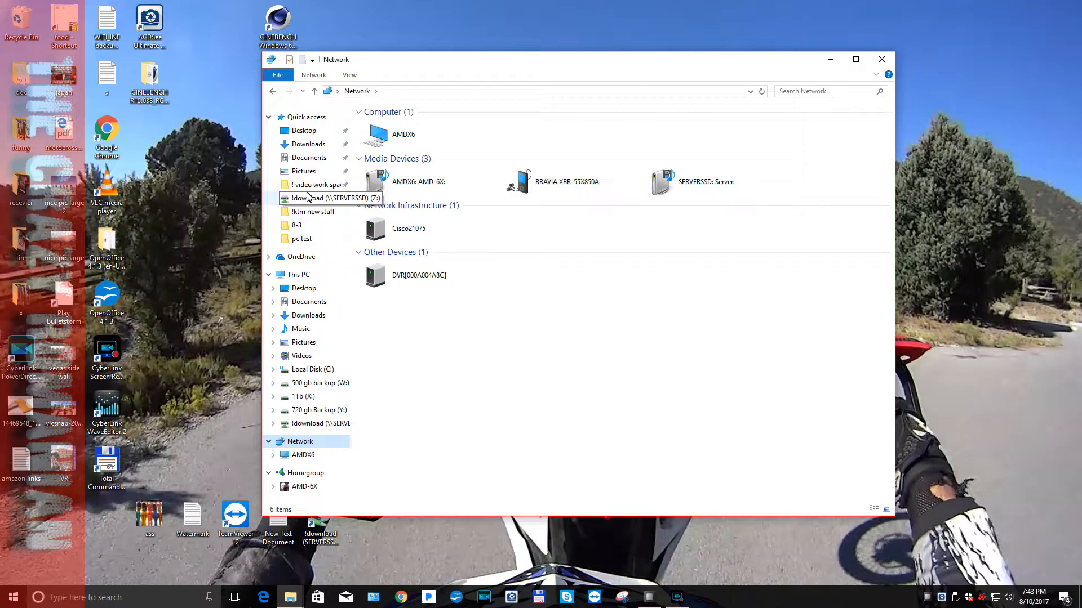
- View the network credentials error screenshot, then the DISKSTATION error screenshot, in ACDSee Quick View
{"action": "left_click", "coordinate": [317, 184]}
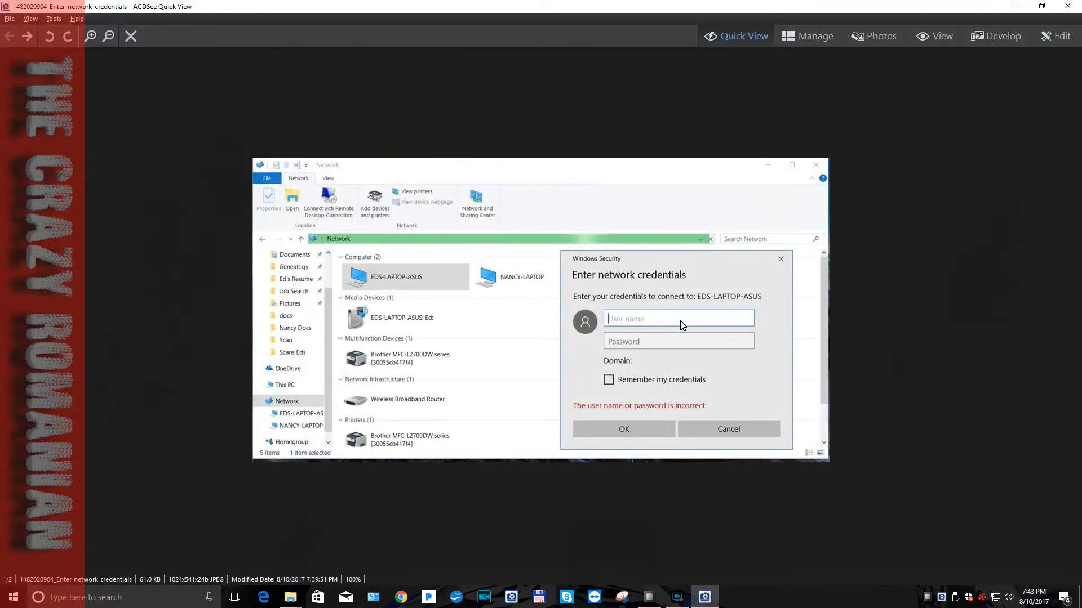
{"action": "left_click", "coordinate": [28, 36]}
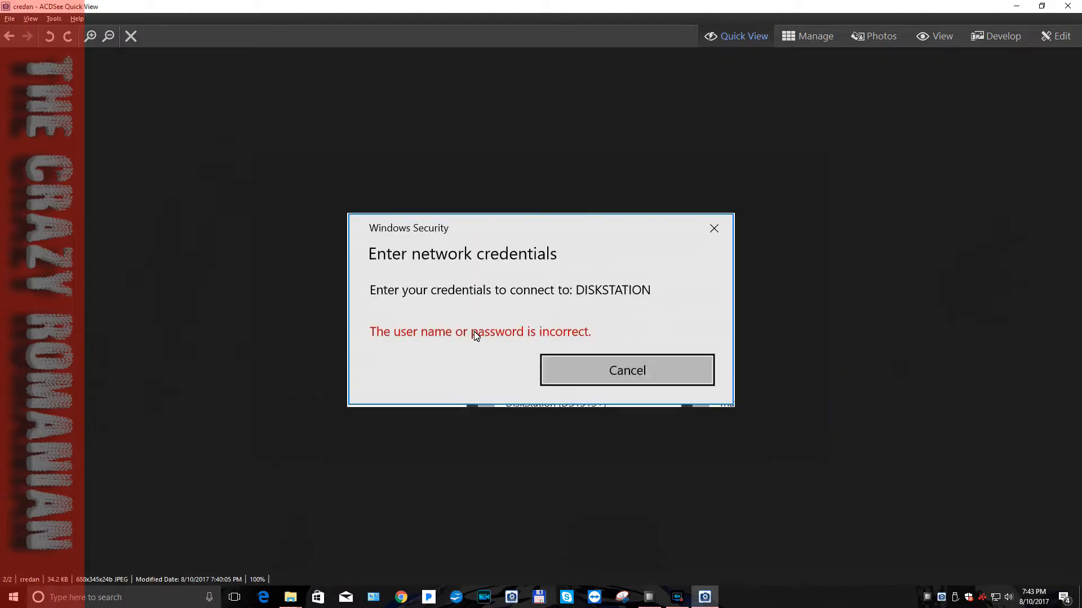
{"action": "mouse_move", "coordinate": [571, 310]}
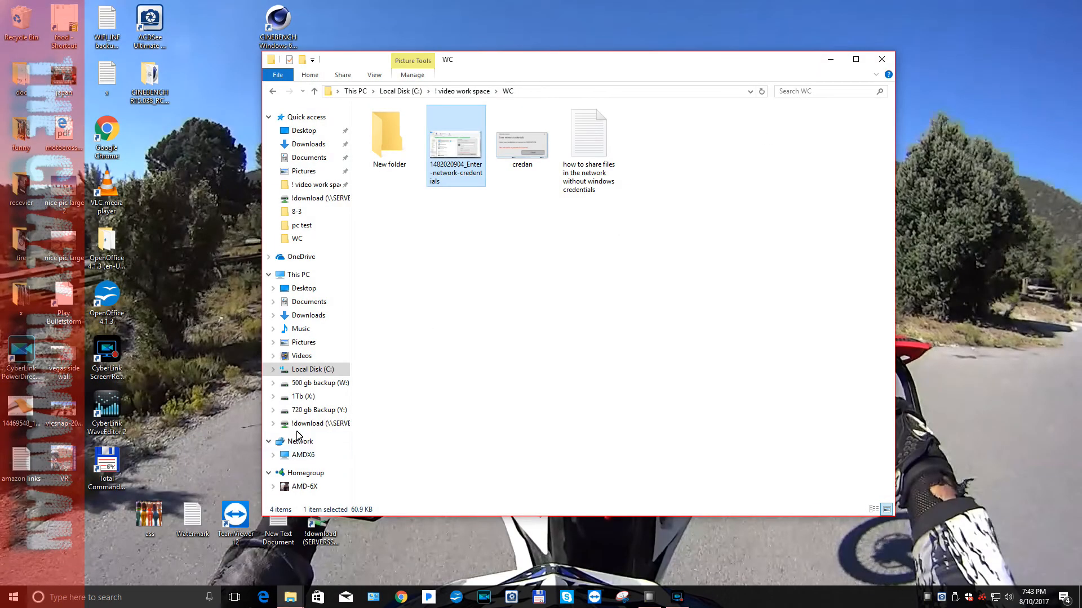
- Show the Network view, select the AMDX6 computer, then switch to Homegroup
{"action": "left_click", "coordinate": [300, 440]}
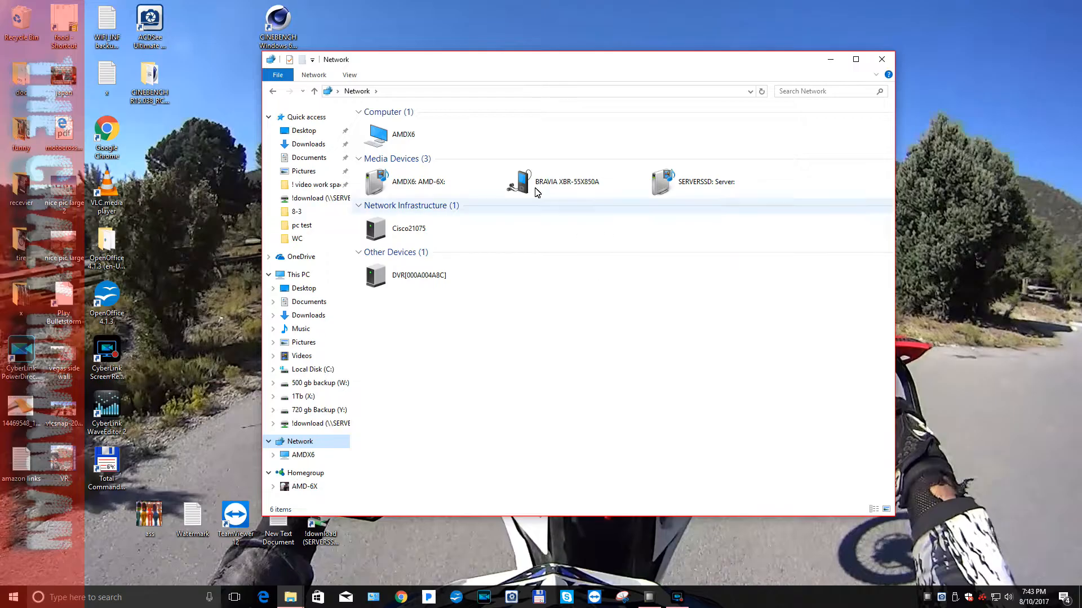
{"action": "left_click", "coordinate": [704, 182]}
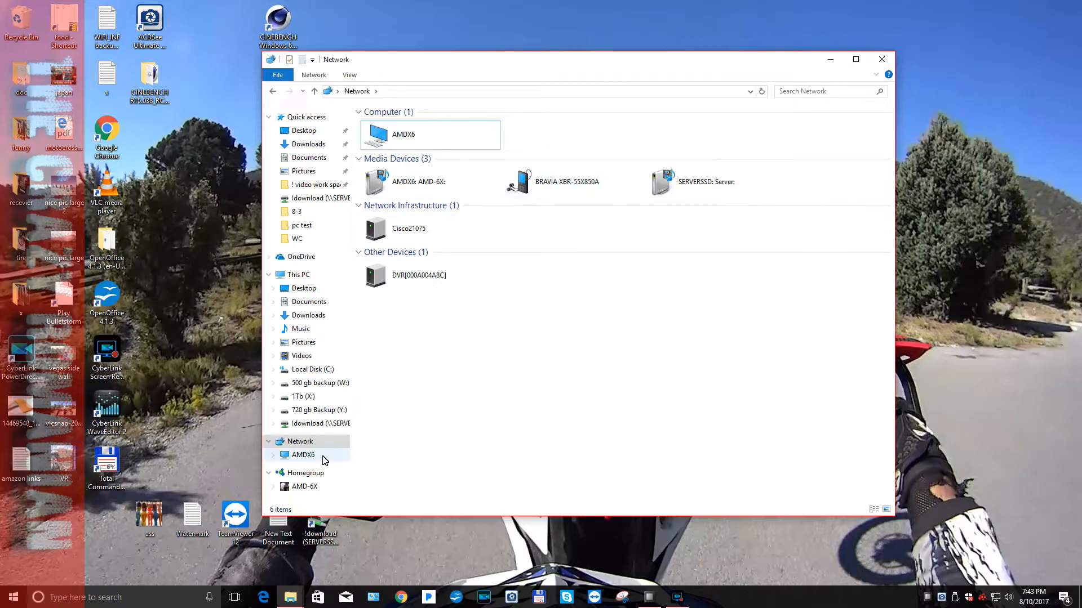
{"action": "left_click", "coordinate": [305, 473]}
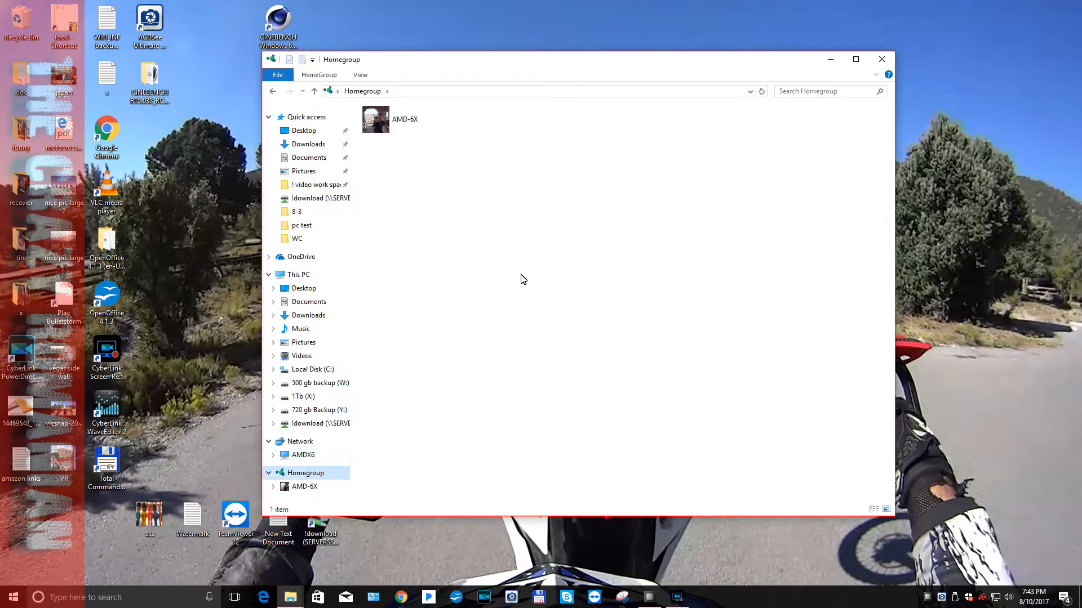
{"action": "mouse_move", "coordinate": [560, 229]}
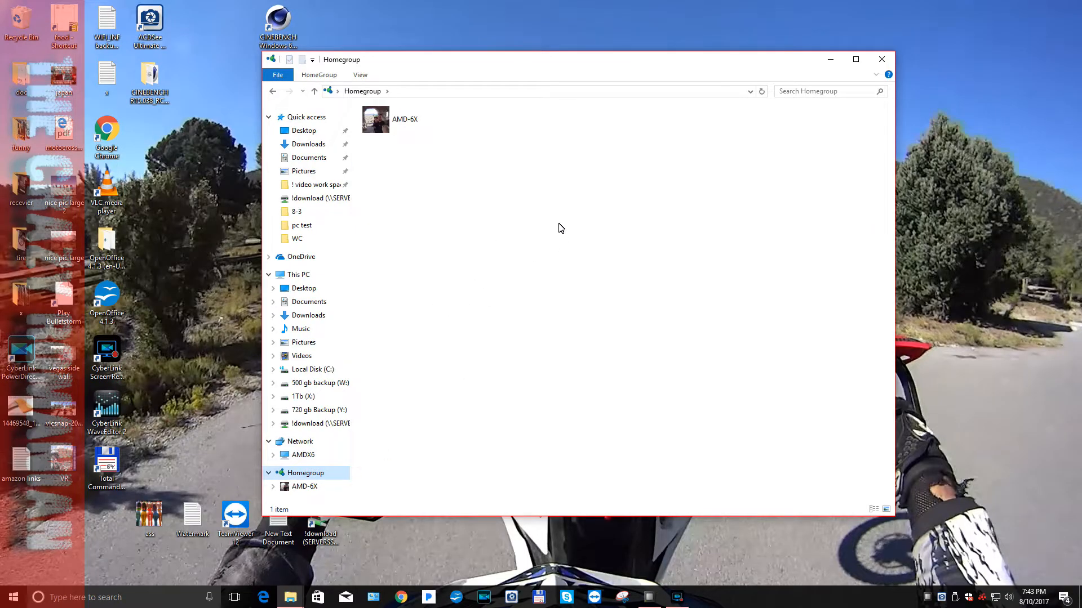
{"action": "mouse_move", "coordinate": [329, 460]}
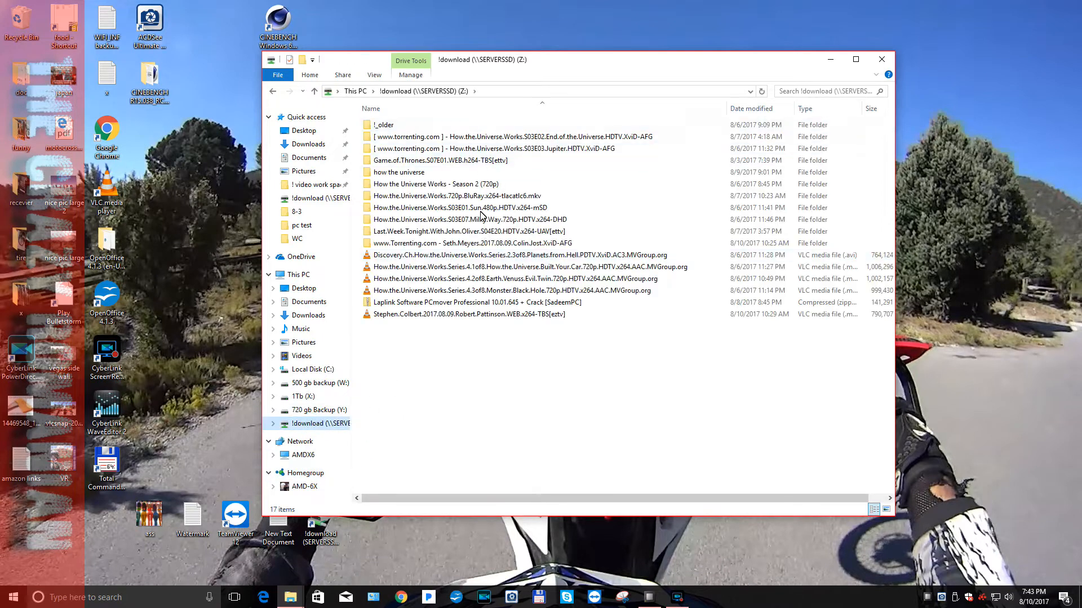
- Open the !download (Z:) drive on SERVERSSD to list its folders and media files
{"action": "left_click", "coordinate": [459, 208]}
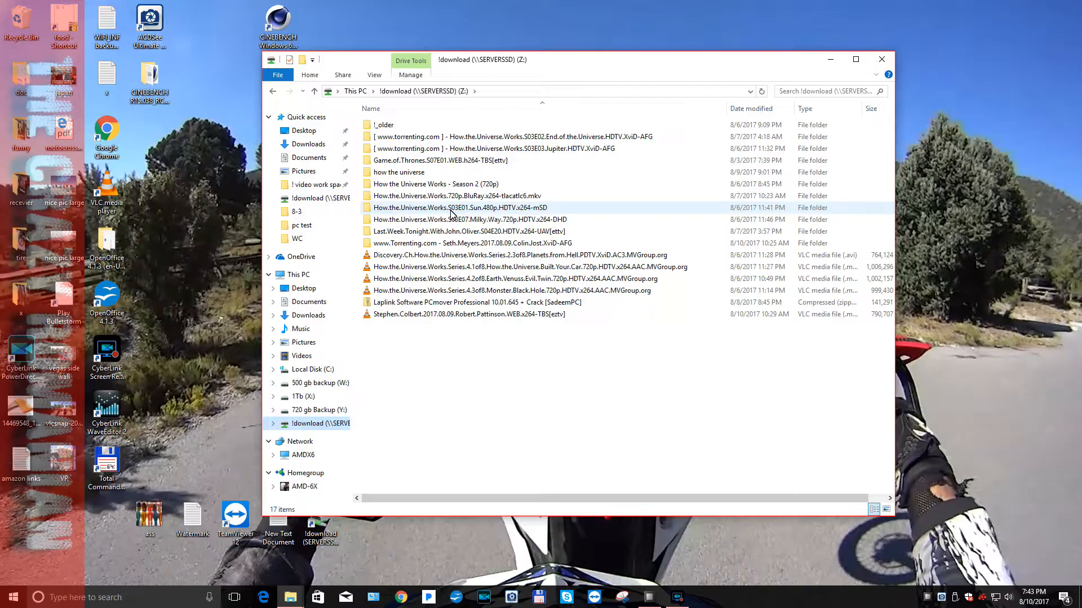
{"action": "mouse_move", "coordinate": [435, 184]}
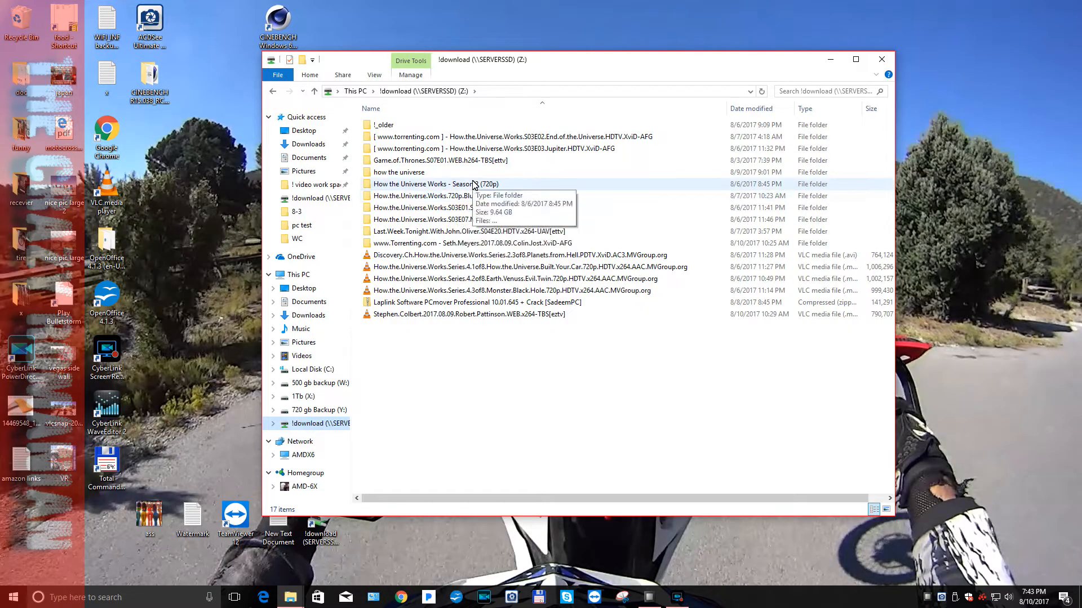
{"action": "mouse_move", "coordinate": [474, 326]}
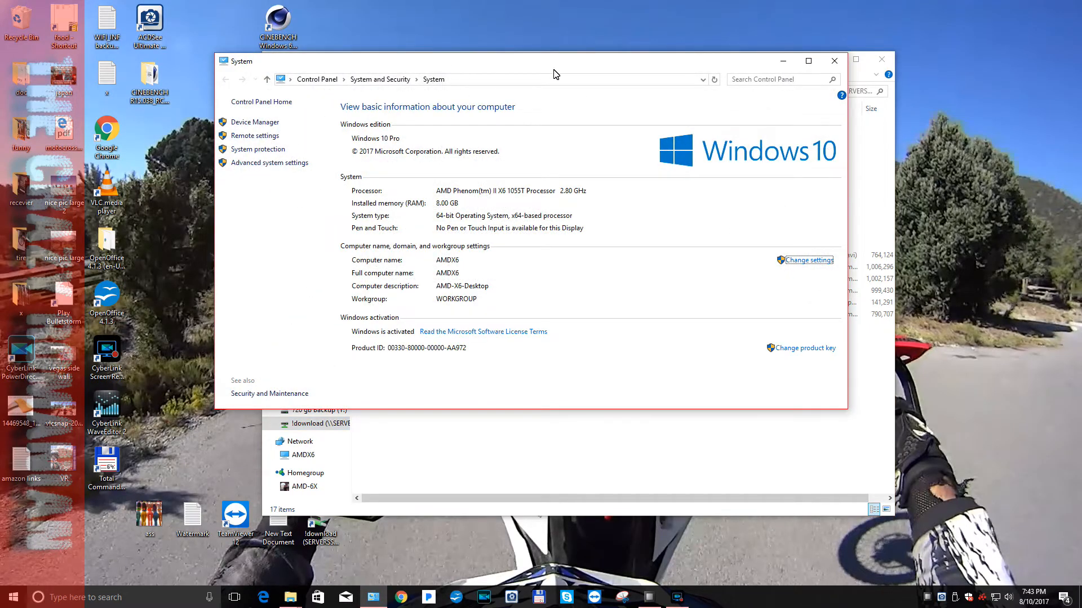
{"action": "mouse_move", "coordinate": [466, 242]}
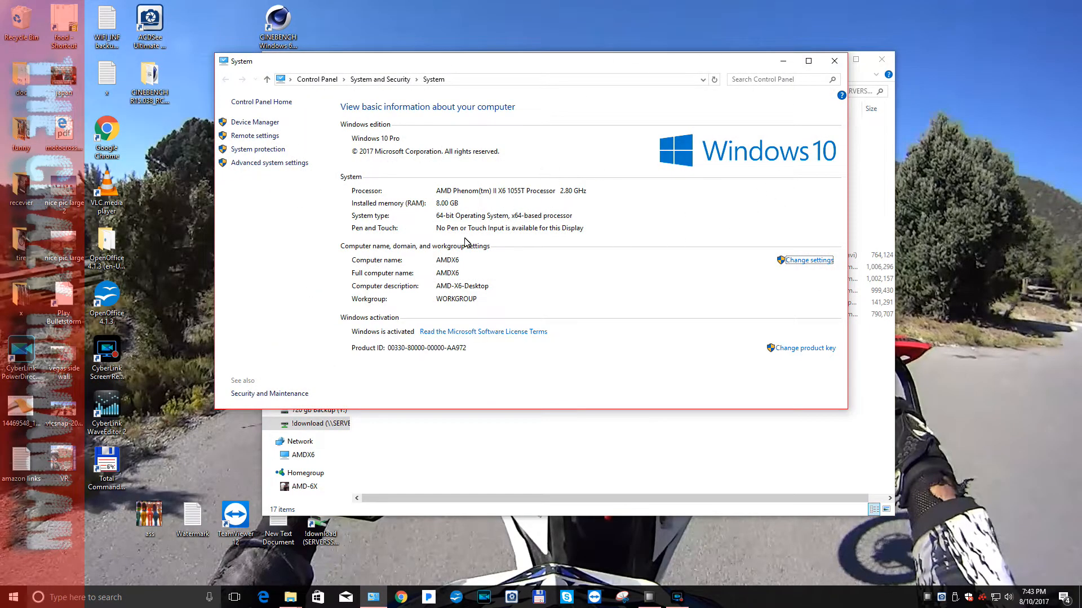
{"action": "mouse_move", "coordinate": [280, 119]}
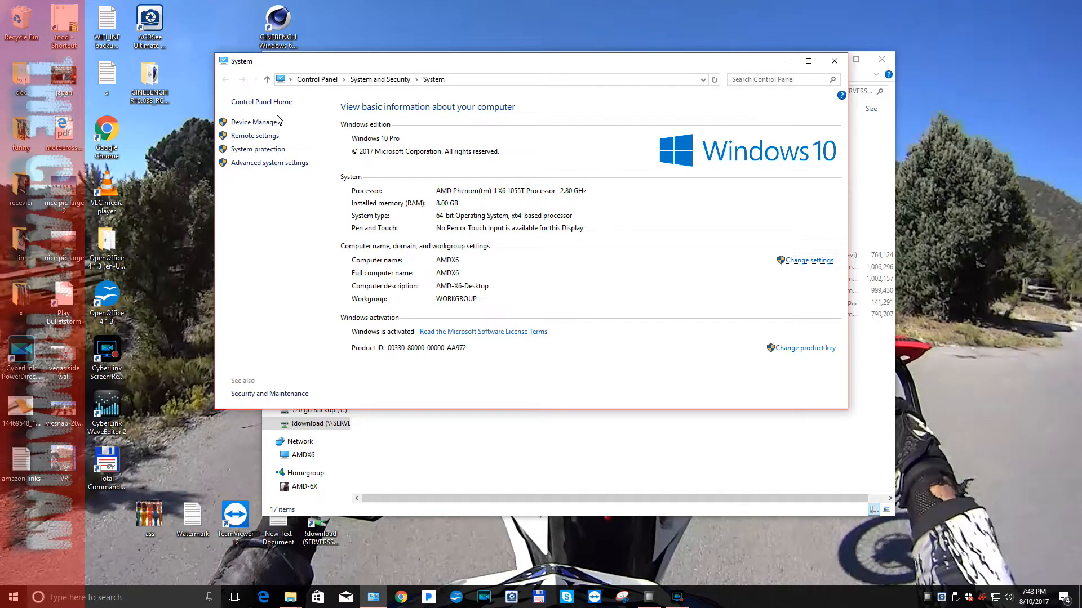
- Open Advanced system settings and show the Computer Name tab with description AMD-X6-Desktop
{"action": "left_click", "coordinate": [270, 162]}
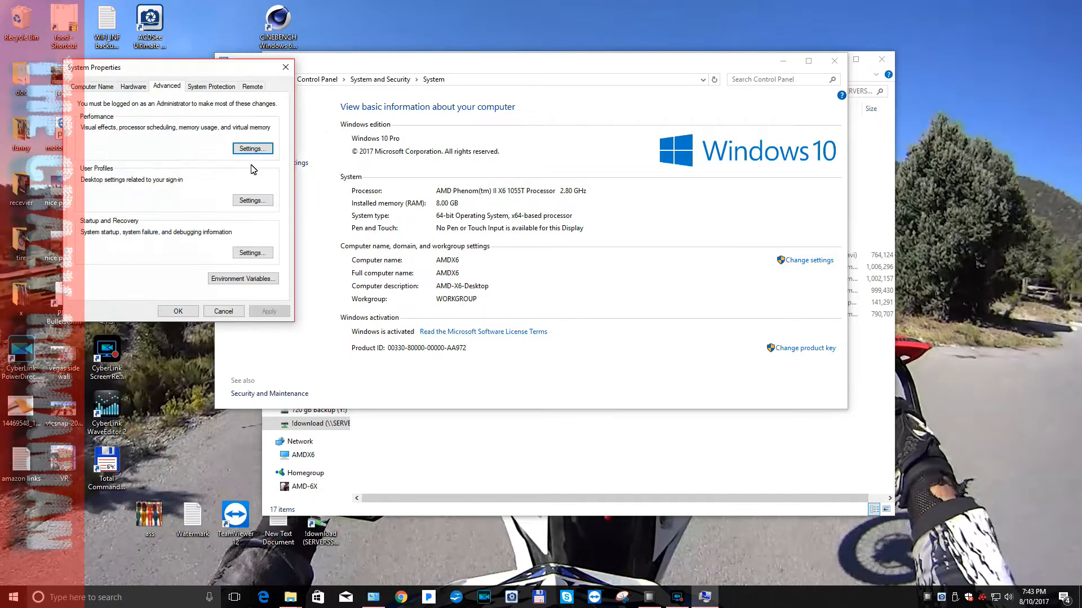
{"action": "left_click", "coordinate": [92, 86]}
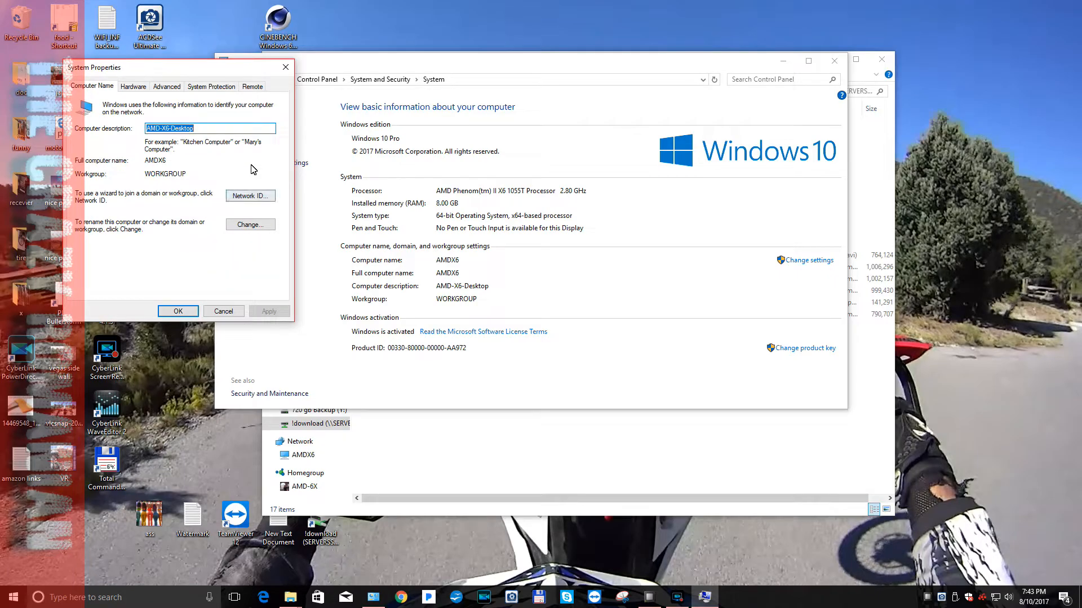
- Open the Join a Domain or Workgroup wizard, back out, reopen it, then close it
{"action": "left_click", "coordinate": [250, 224]}
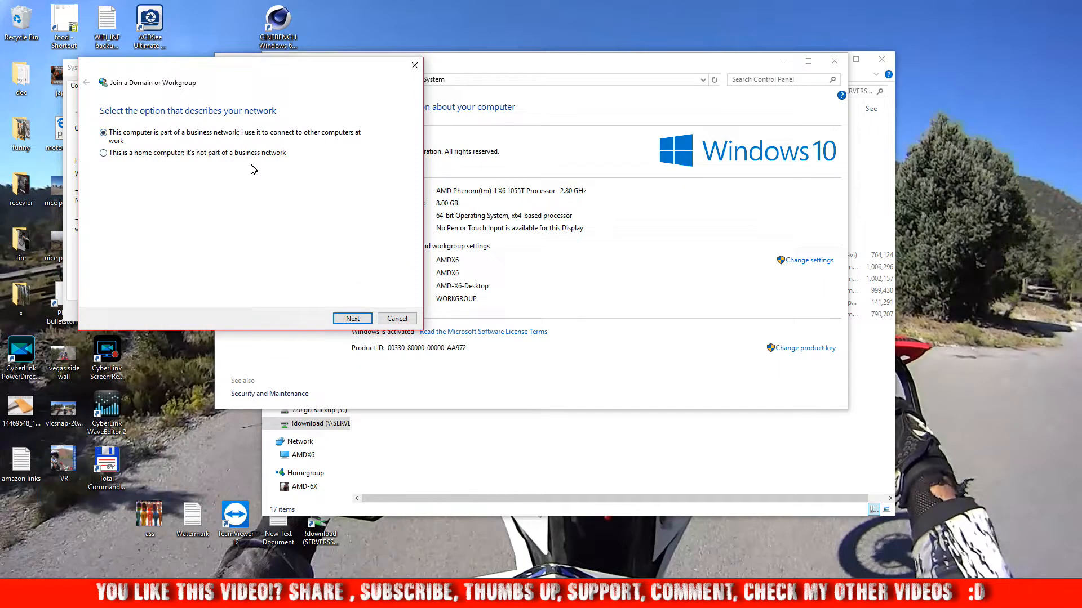
{"action": "left_click", "coordinate": [396, 318]}
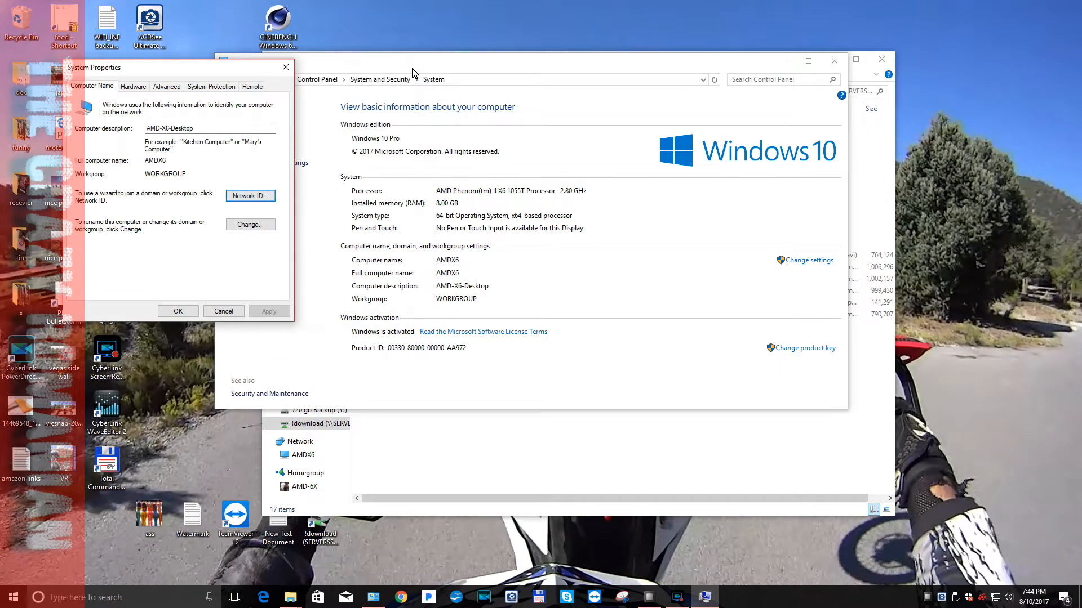
{"action": "left_click", "coordinate": [249, 195]}
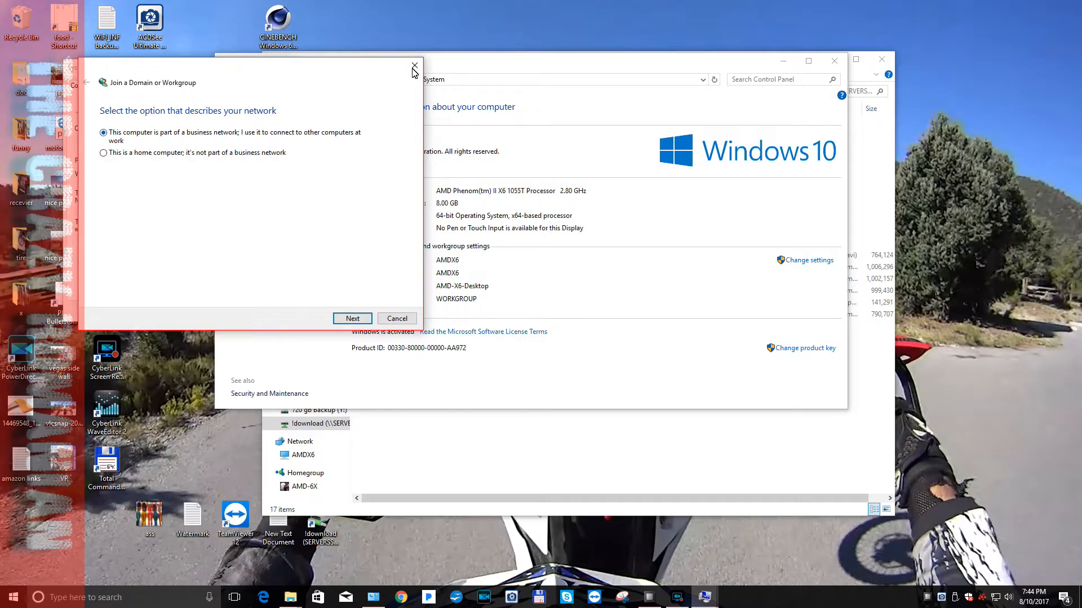
{"action": "left_click", "coordinate": [104, 153]}
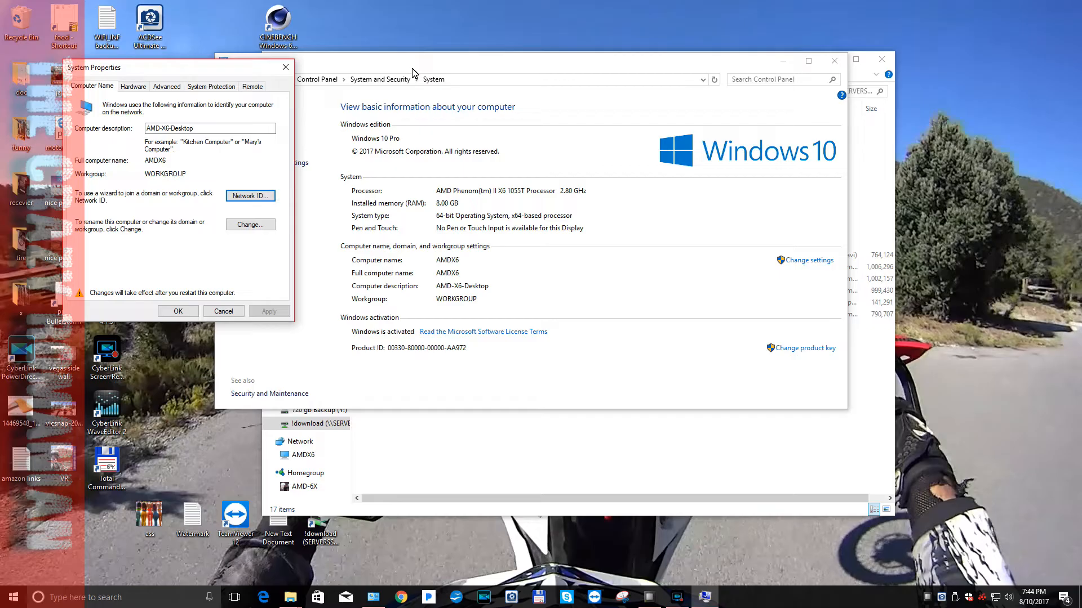
- Search 'system Information' from Start and open the System control panel result
{"action": "left_click", "coordinate": [178, 311]}
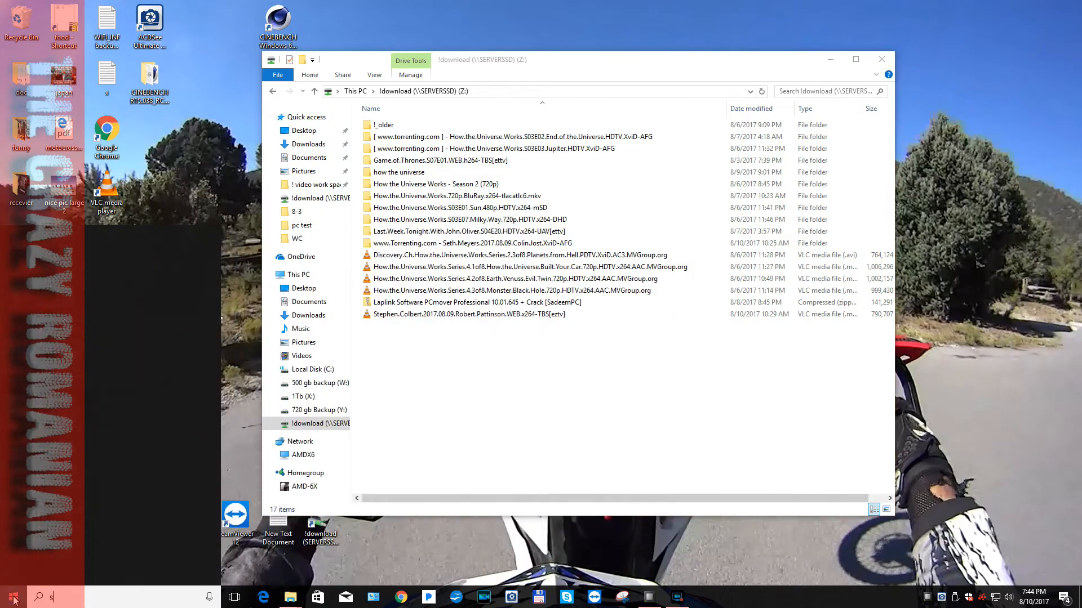
{"action": "type", "text": "system Information"}
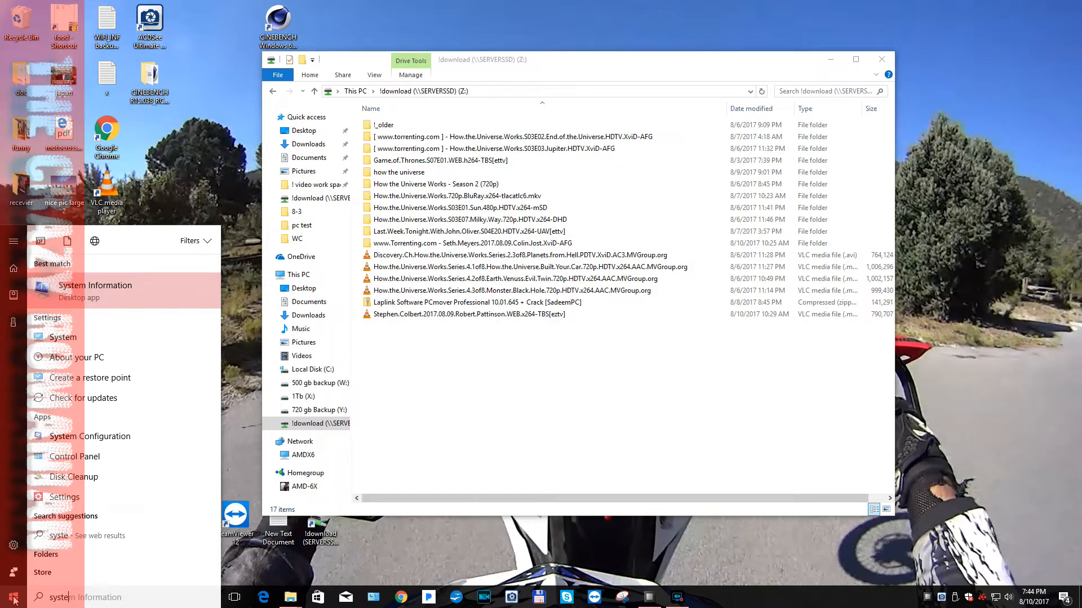
{"action": "mouse_move", "coordinate": [62, 336]}
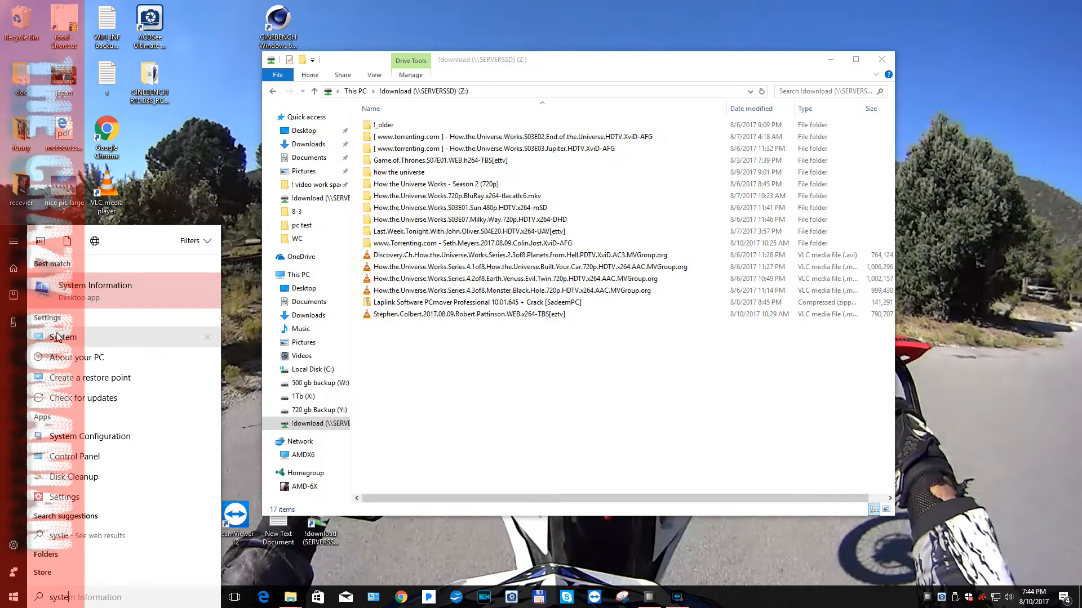
{"action": "left_click", "coordinate": [62, 337]}
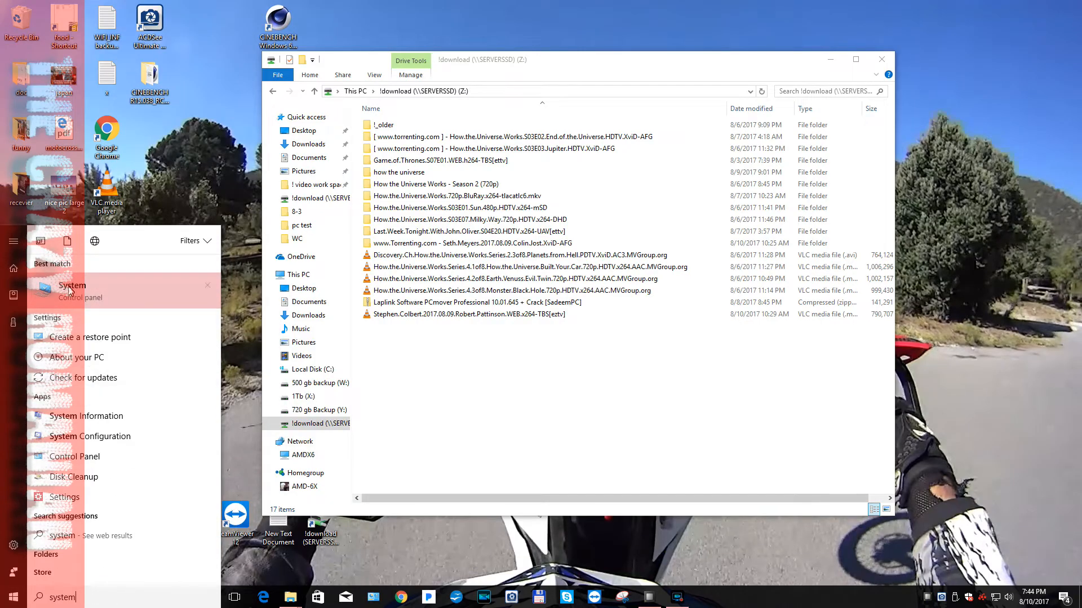
{"action": "left_click", "coordinate": [72, 285]}
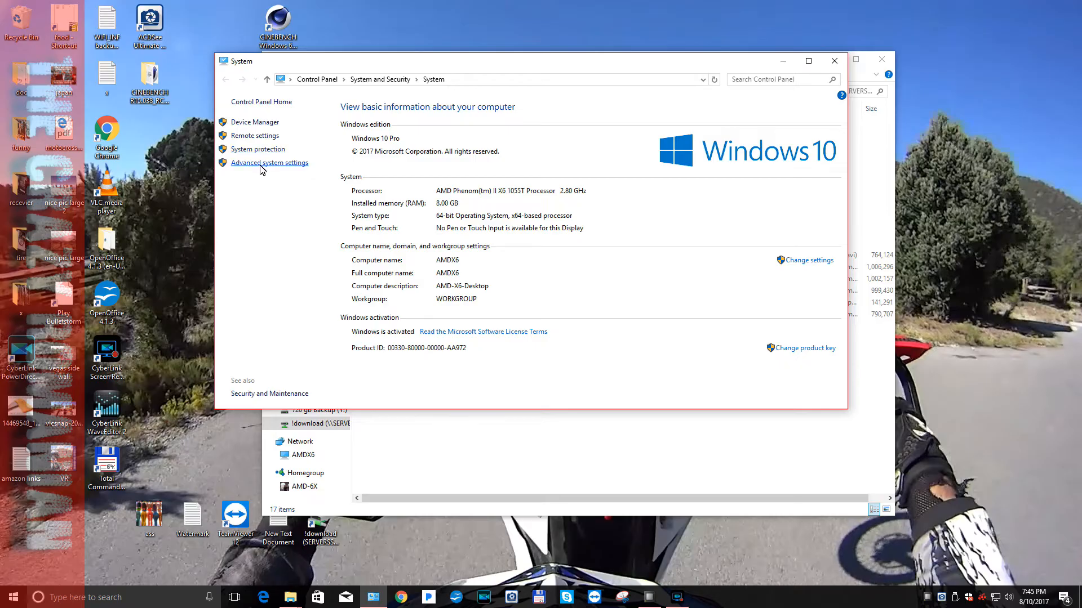
- Choose 'This is a home computer; it's not part of a business network' and click Next
{"action": "left_click", "coordinate": [269, 162]}
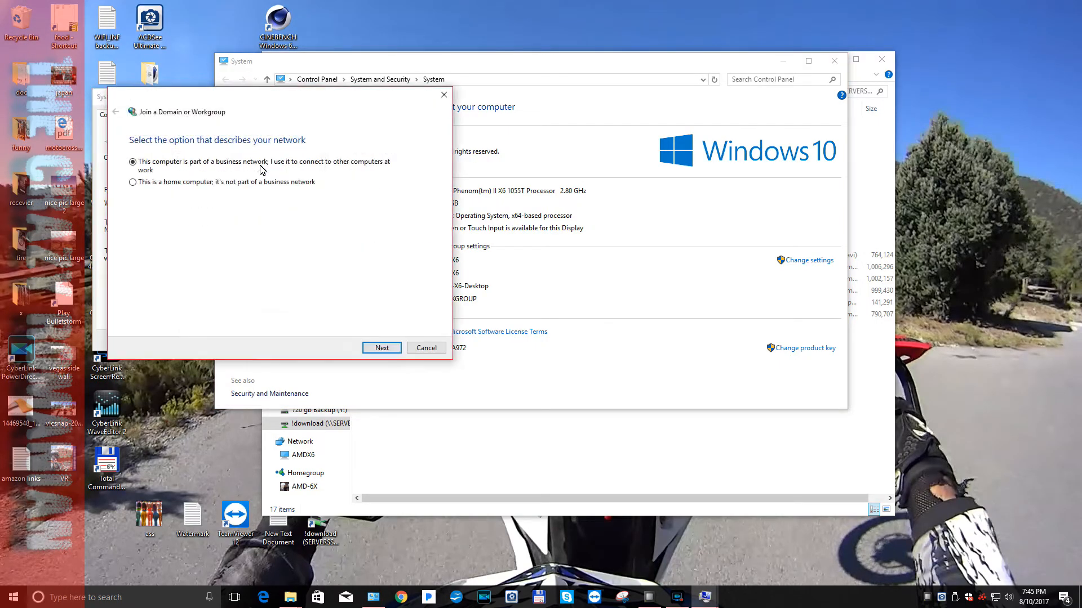
{"action": "left_click", "coordinate": [132, 182]}
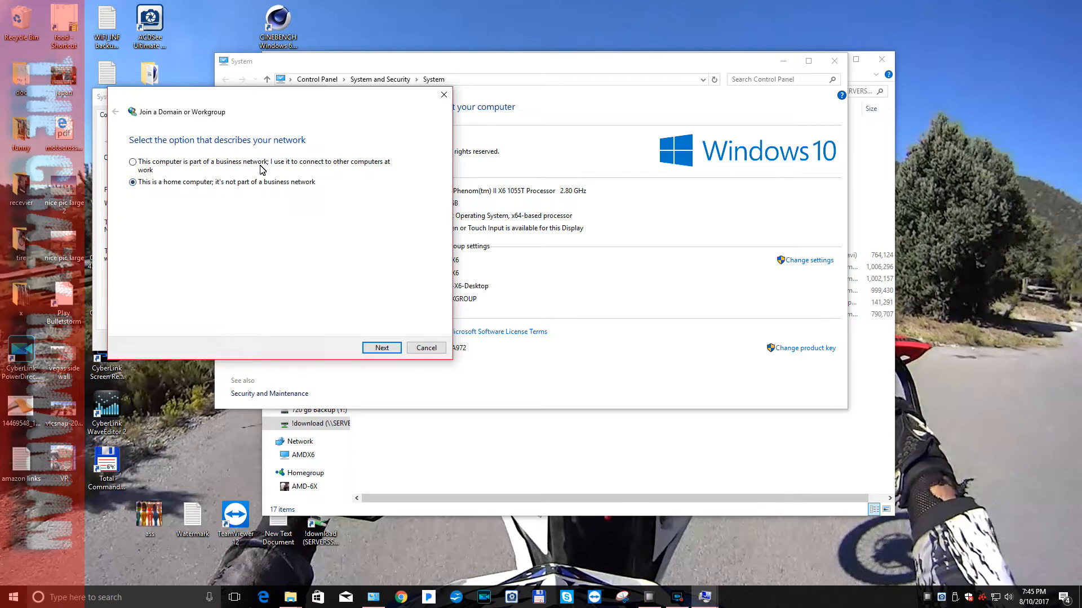
{"action": "left_click", "coordinate": [380, 347]}
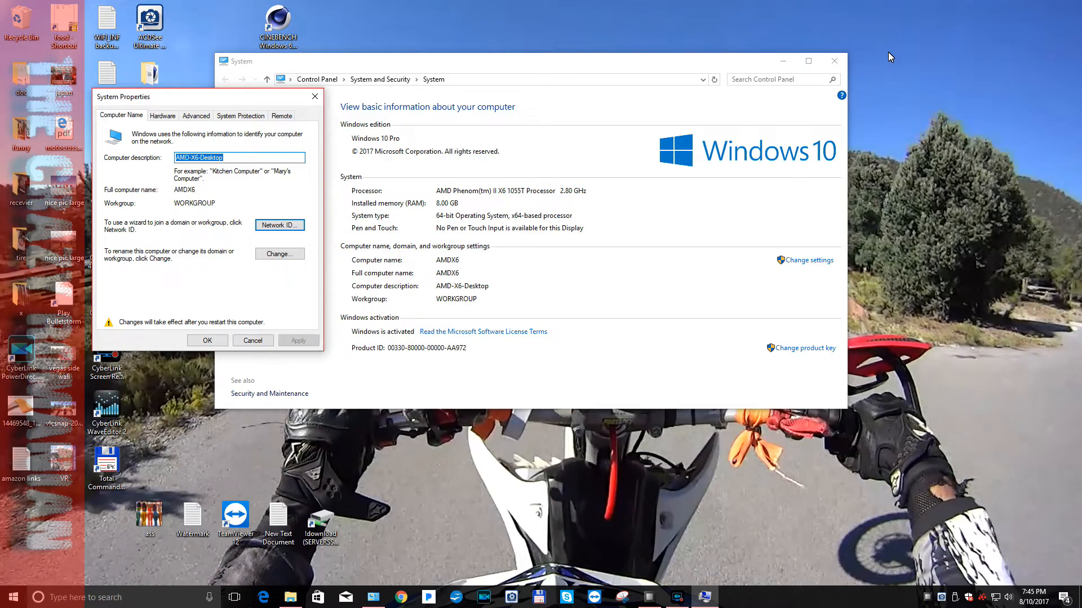
- From File Explorer's Network view, open Advanced sharing settings and scroll through the profiles
{"action": "left_click", "coordinate": [289, 597]}
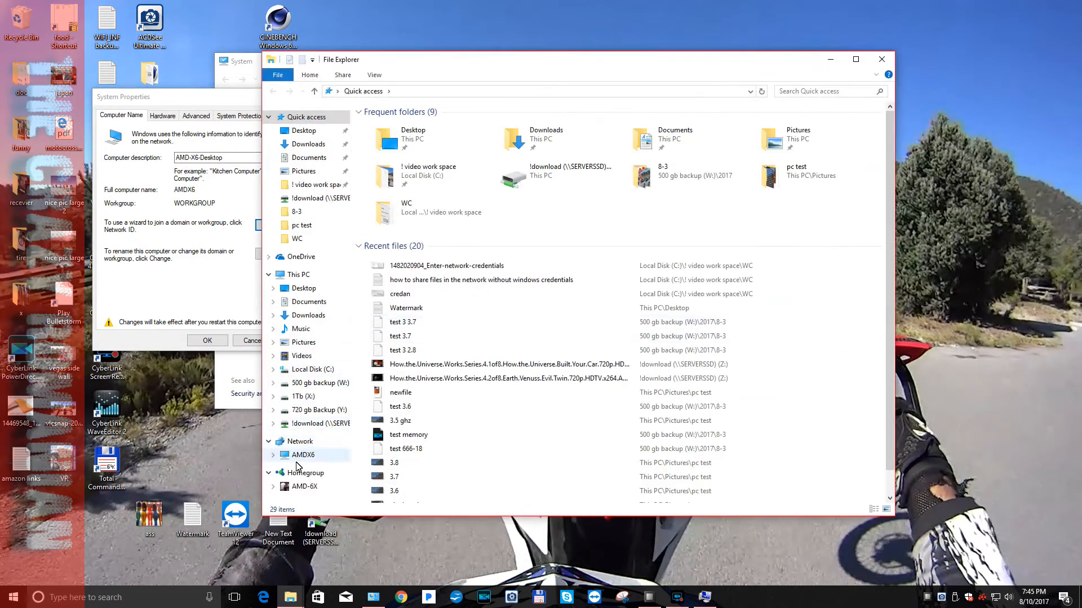
{"action": "left_click", "coordinate": [300, 441]}
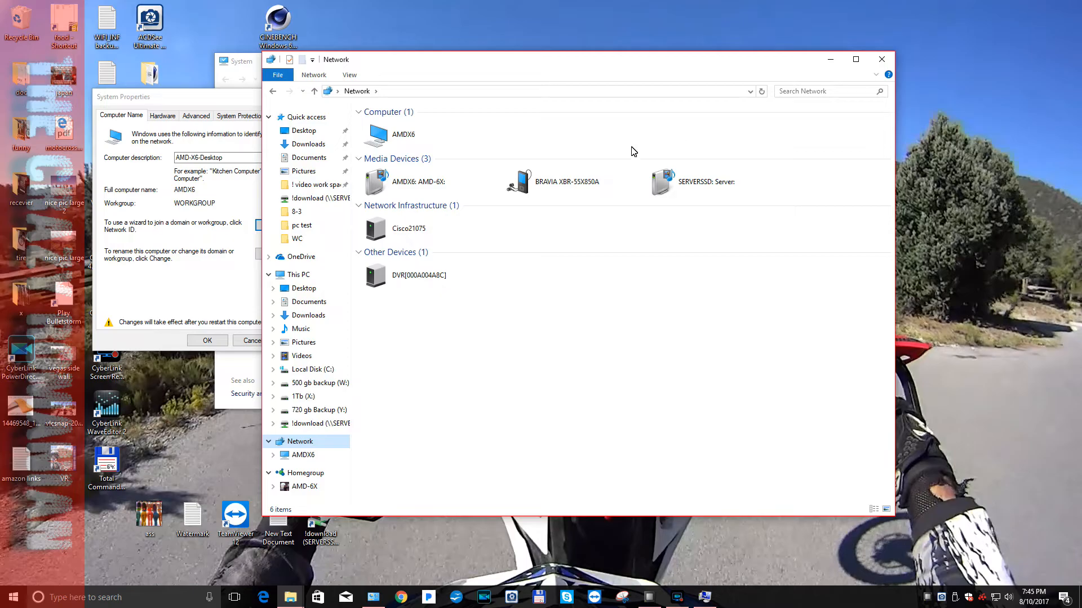
{"action": "mouse_move", "coordinate": [997, 600]}
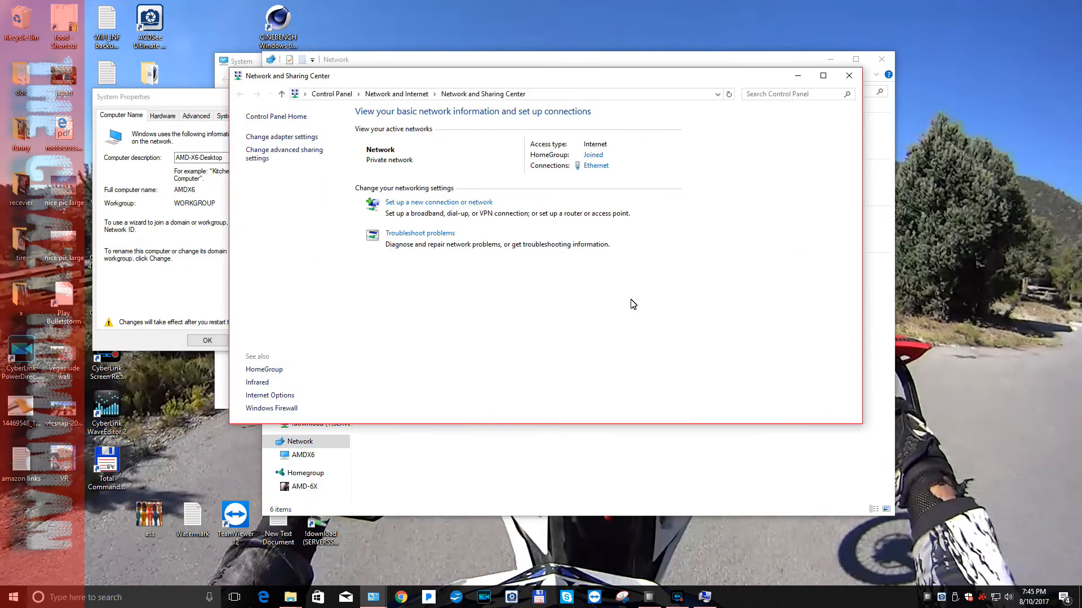
{"action": "mouse_move", "coordinate": [448, 191]}
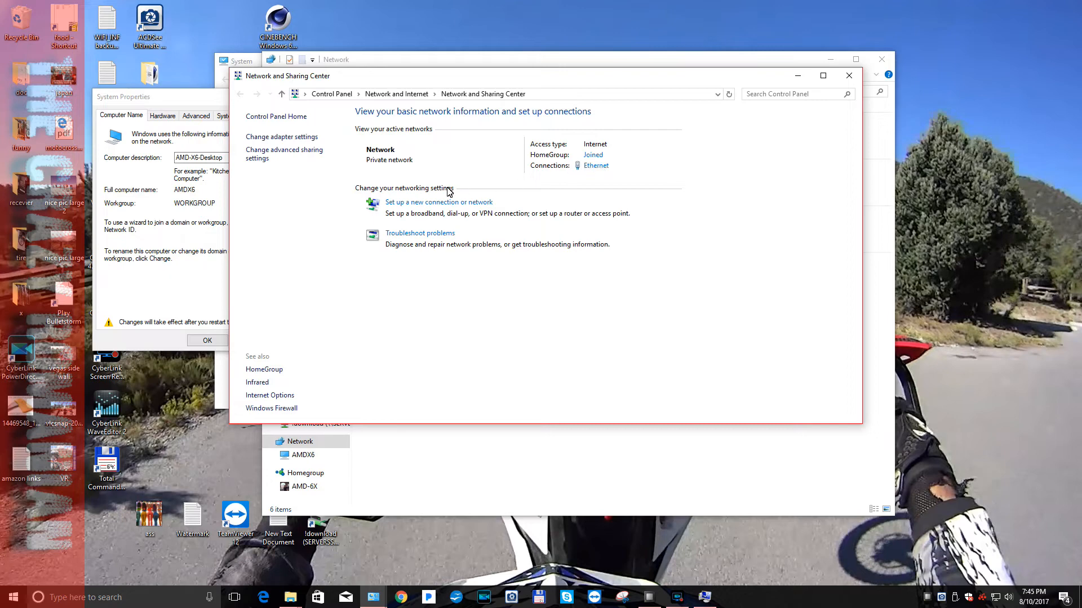
{"action": "mouse_move", "coordinate": [304, 145]}
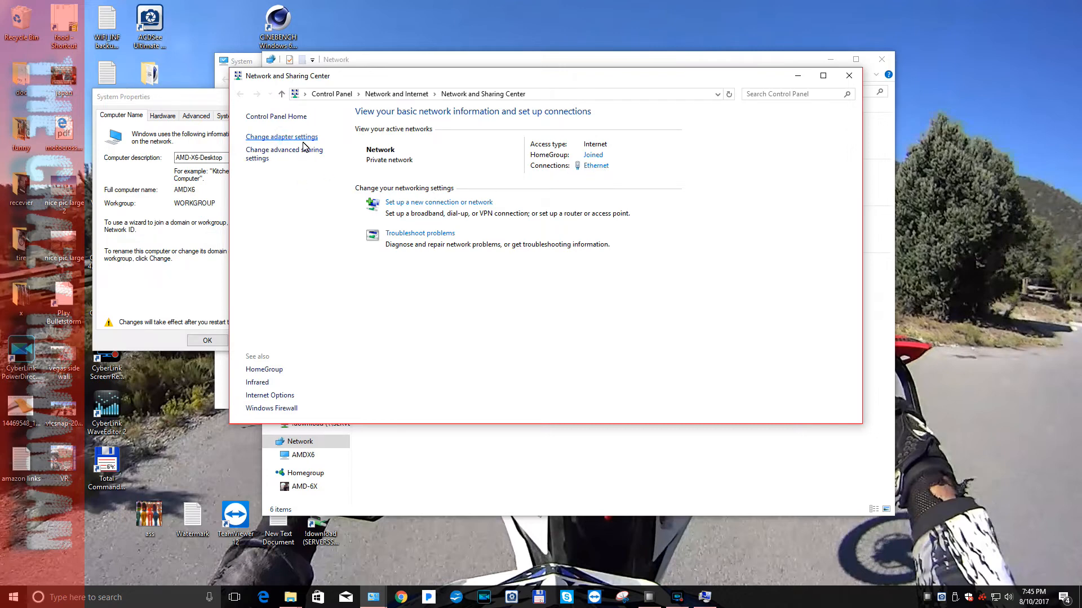
{"action": "left_click", "coordinate": [281, 136]}
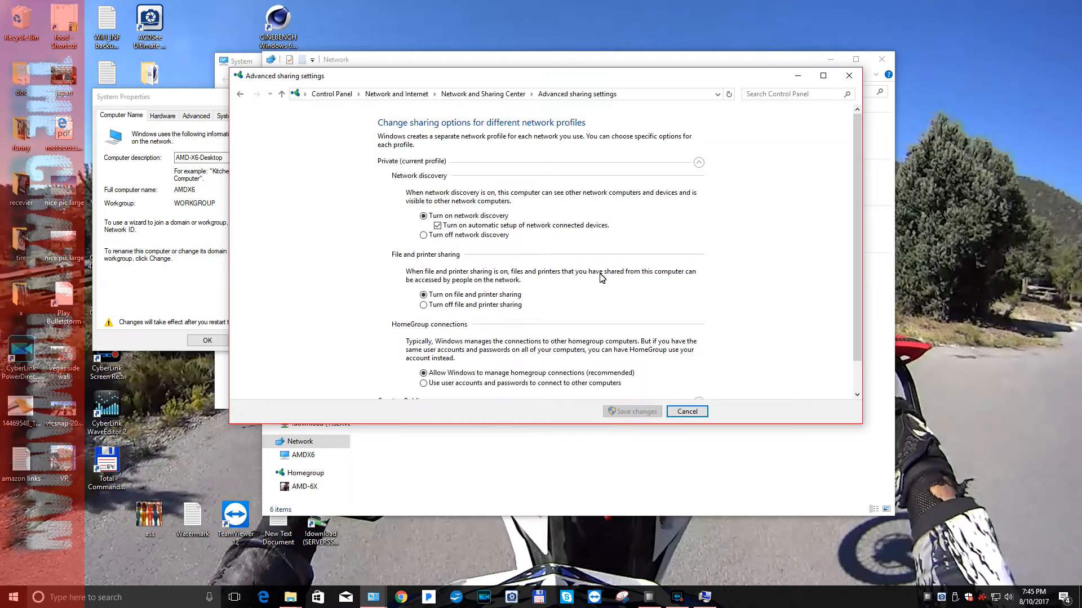
{"action": "scroll", "scroll_direction": "down", "scroll_amount": 3}
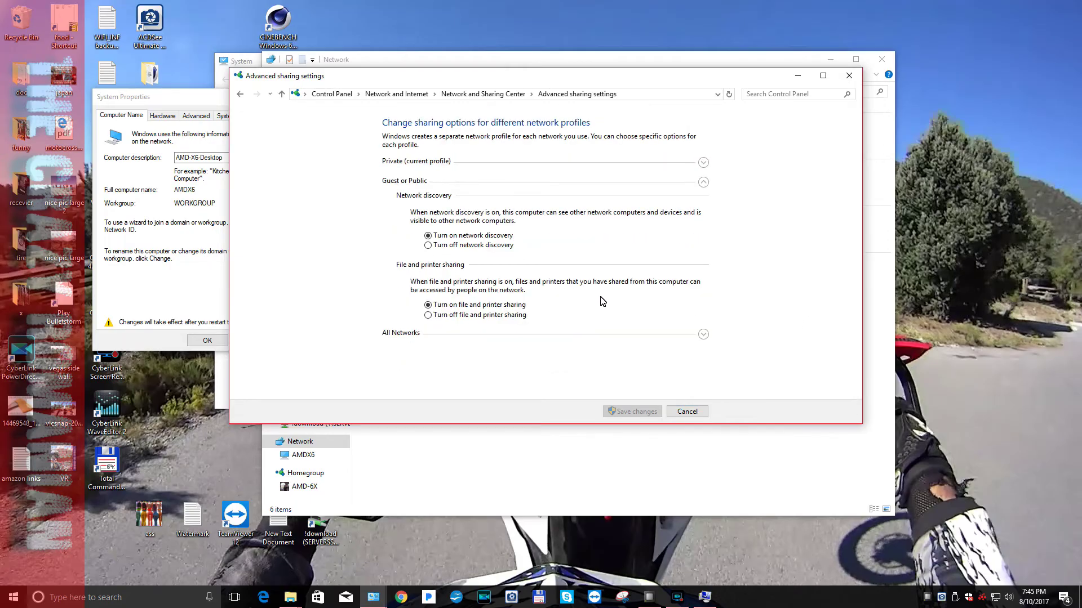
{"action": "mouse_move", "coordinate": [700, 347]}
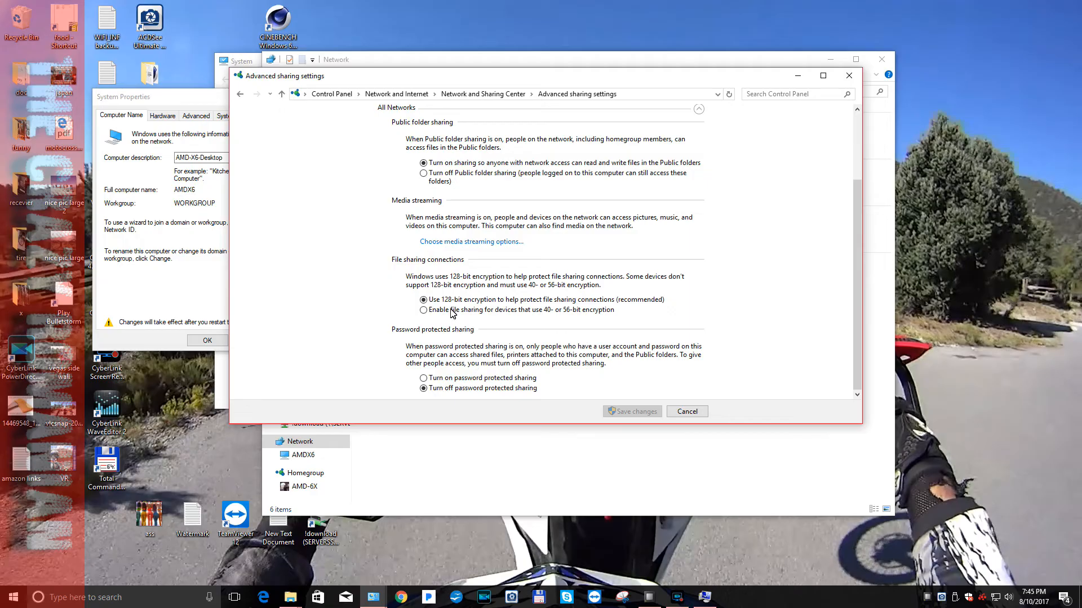
{"action": "mouse_move", "coordinate": [677, 394]}
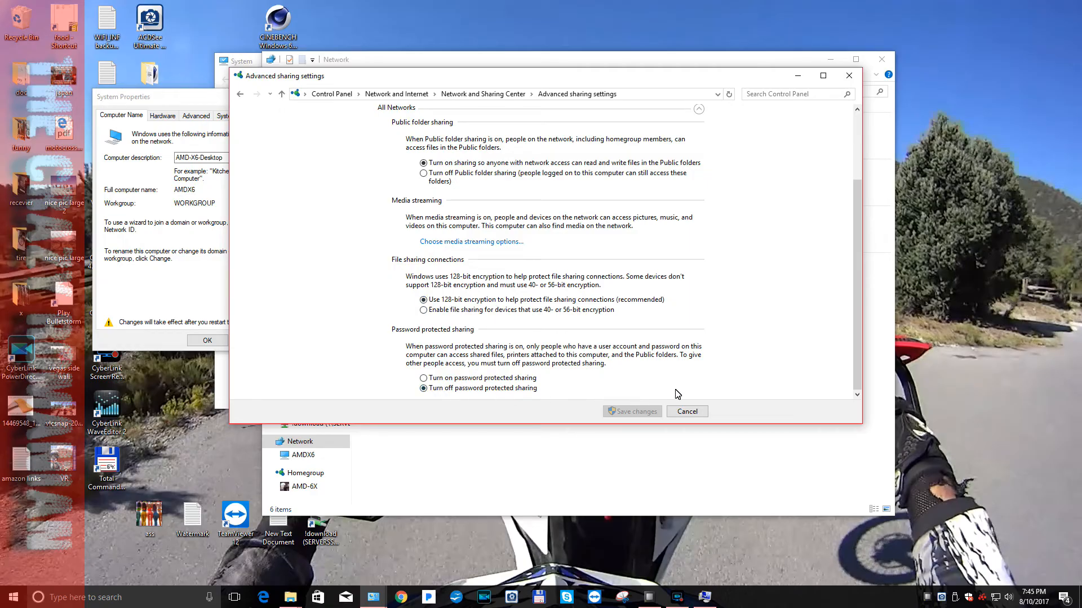
{"action": "mouse_move", "coordinate": [849, 75]}
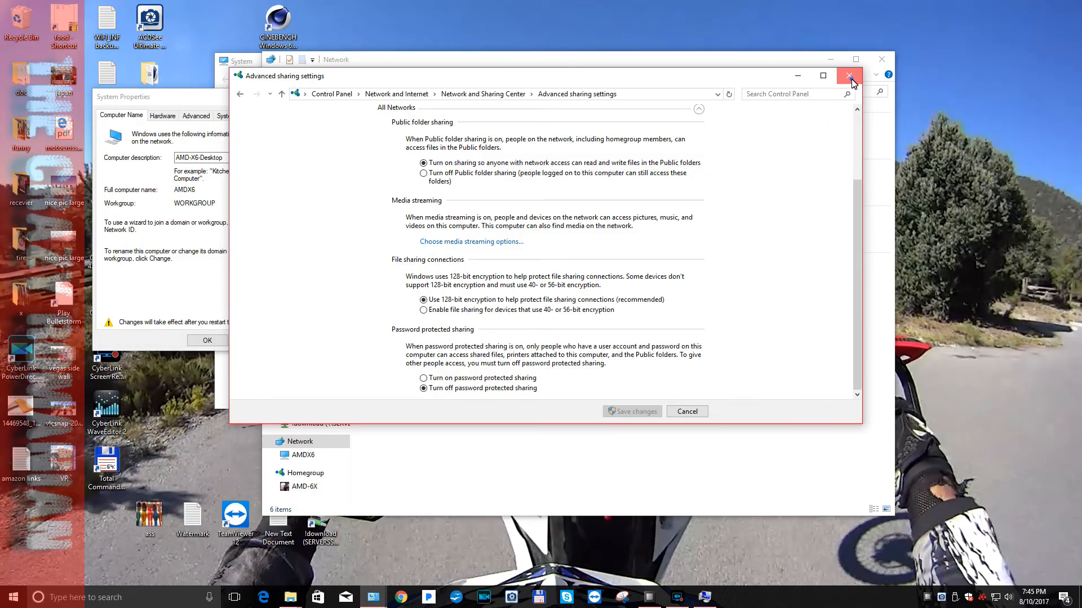
- Close Advanced sharing settings, select the SERVERSSD device, then show Homegroup with AMD-6X
{"action": "left_click", "coordinate": [849, 75]}
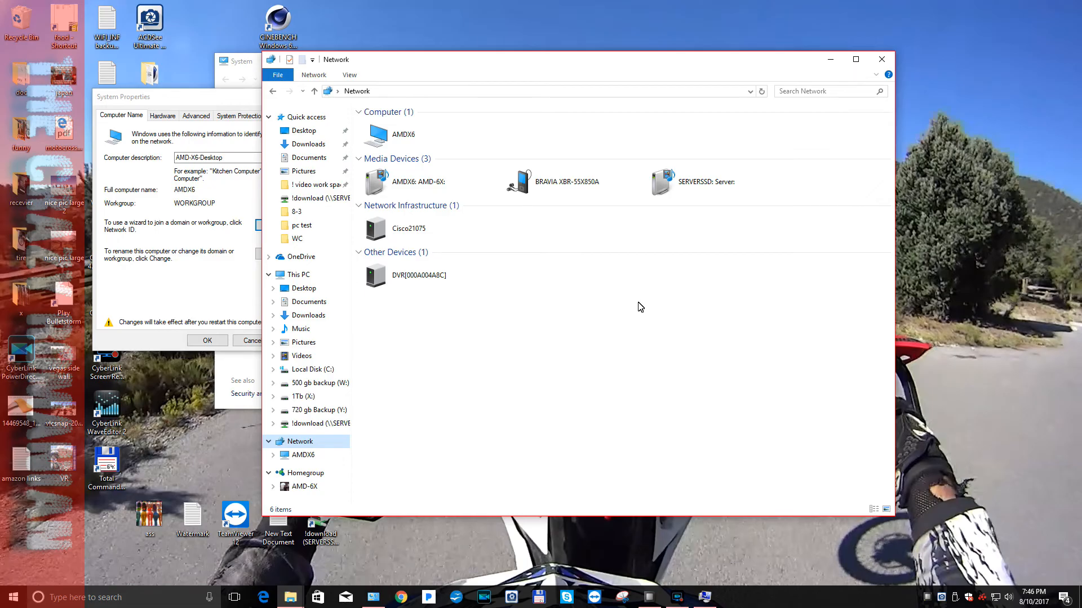
{"action": "left_click", "coordinate": [694, 182]}
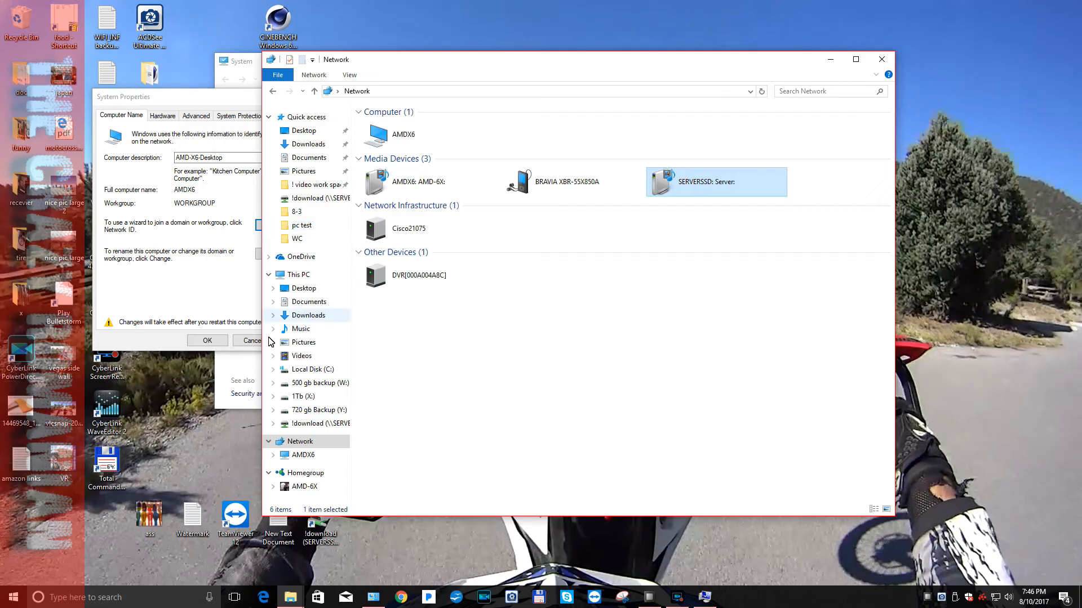
{"action": "left_click", "coordinate": [305, 473]}
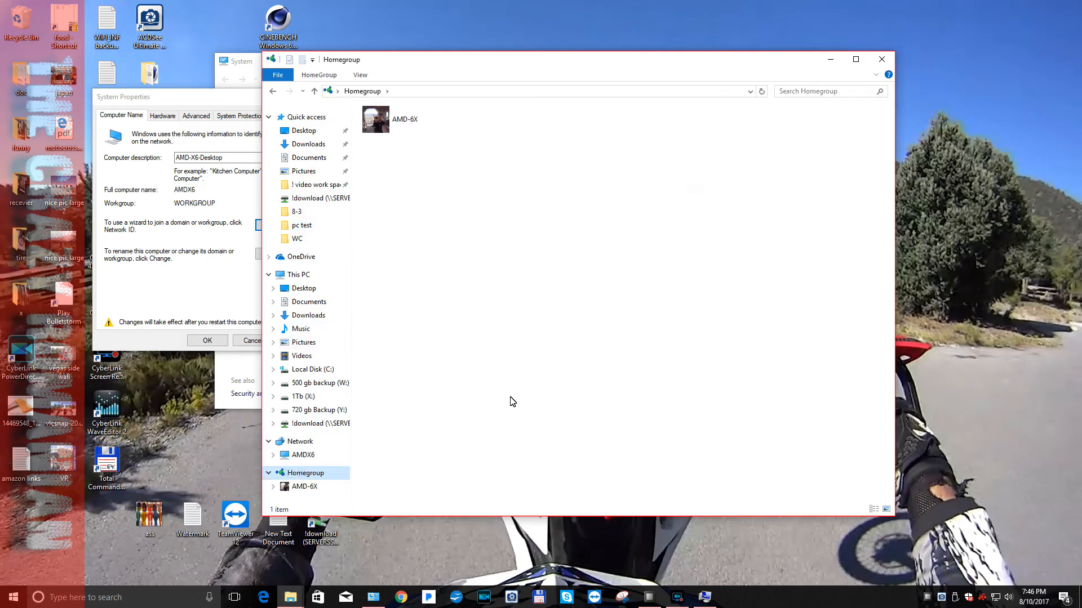
{"action": "mouse_move", "coordinate": [359, 137]}
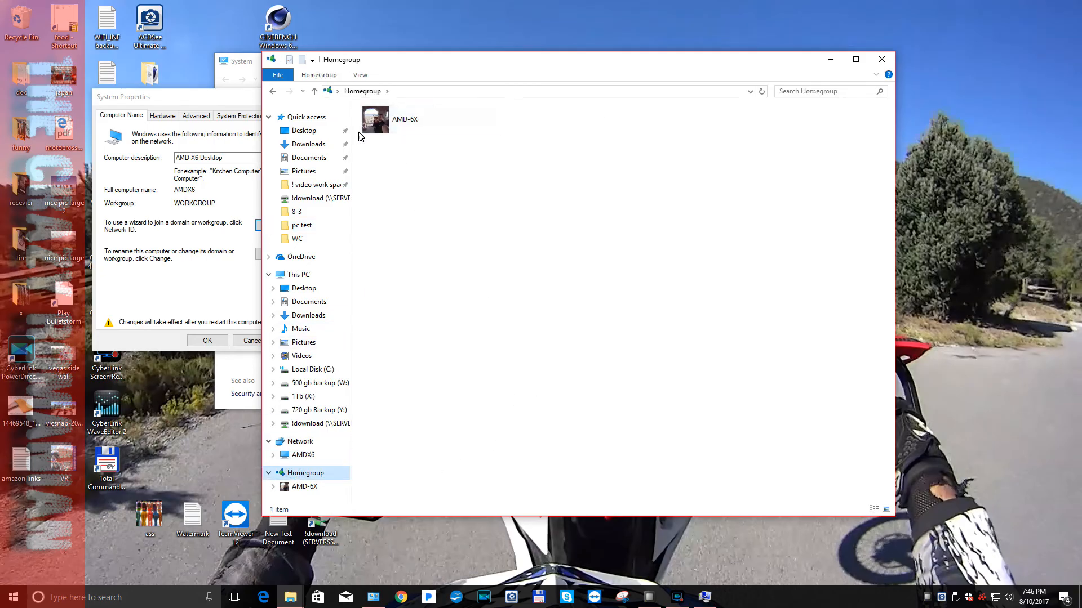
{"action": "mouse_move", "coordinate": [515, 194]}
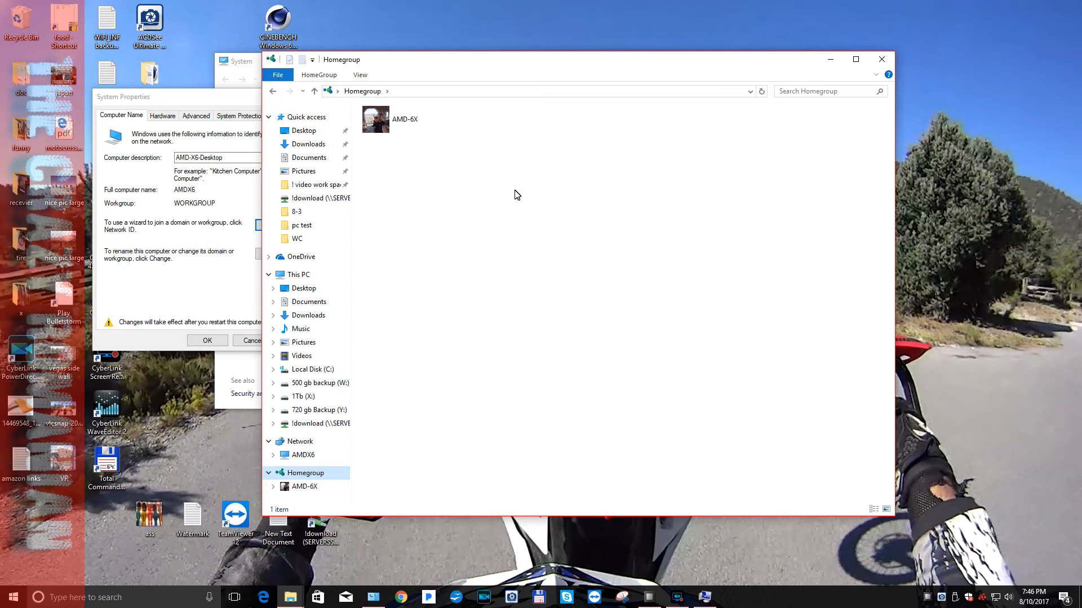
{"action": "mouse_move", "coordinate": [428, 334]}
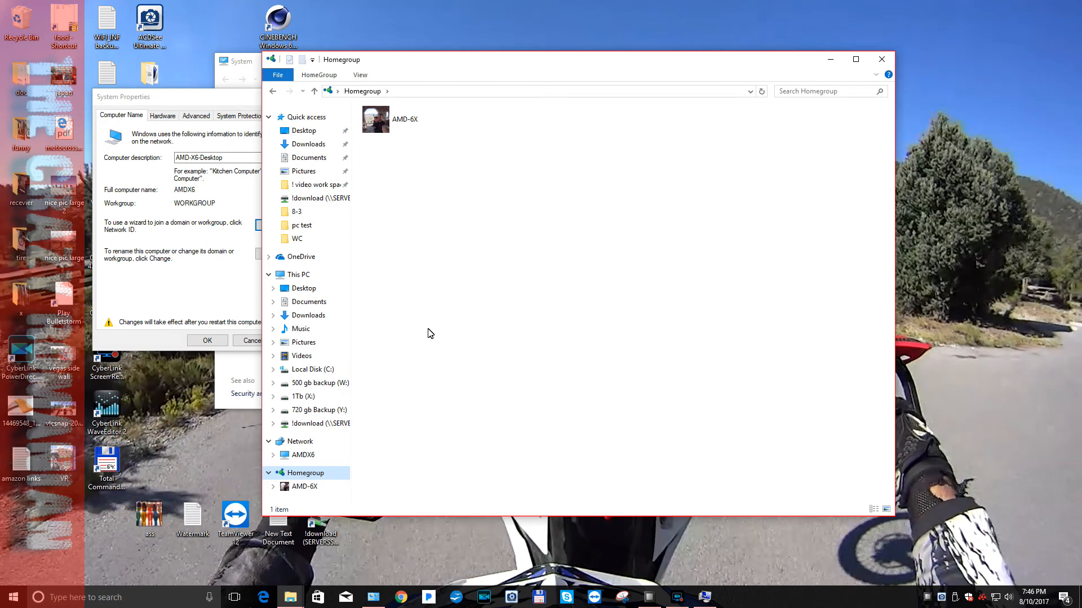
{"action": "mouse_move", "coordinate": [737, 165]}
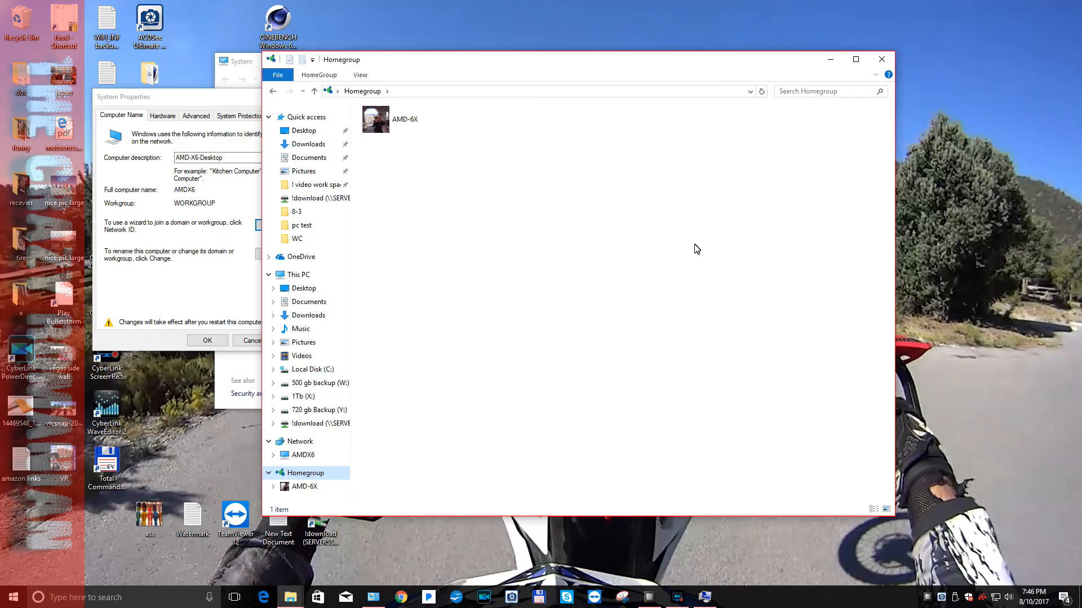
{"action": "mouse_move", "coordinate": [684, 243]}
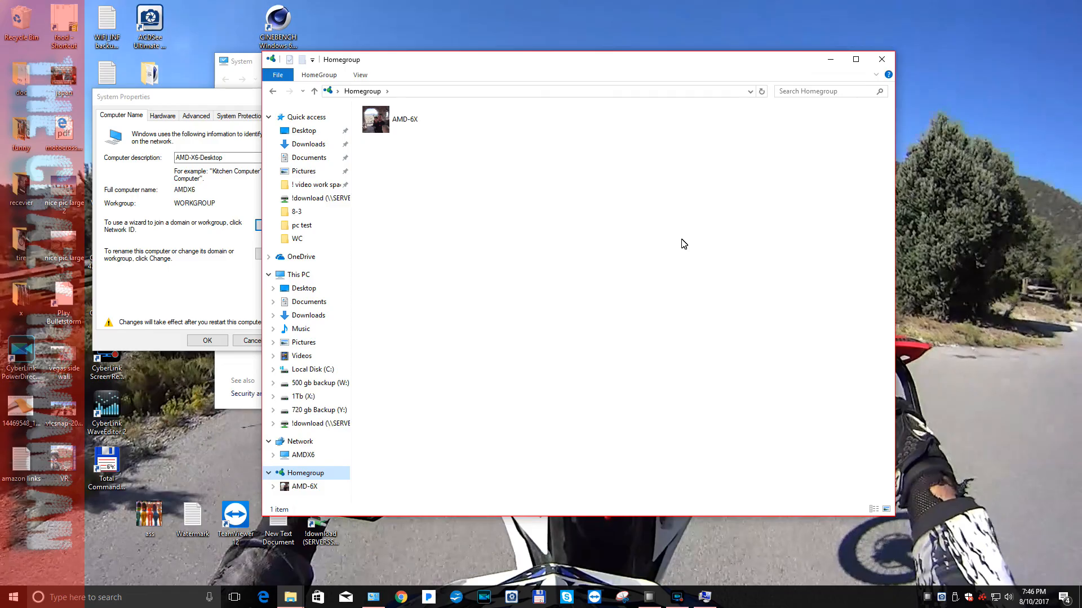
{"action": "mouse_move", "coordinate": [683, 194]}
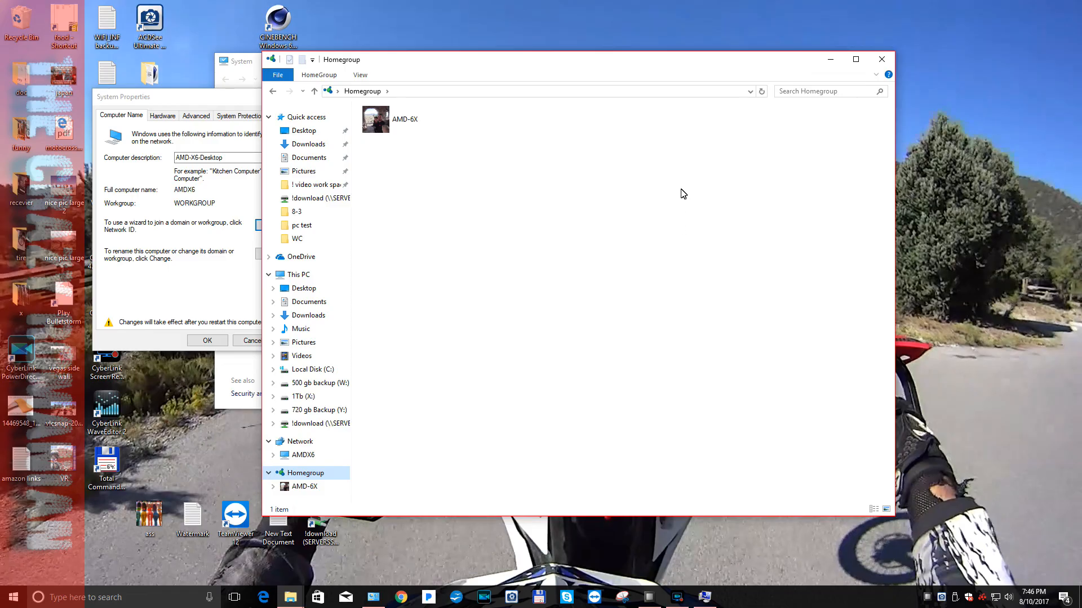
{"action": "mouse_move", "coordinate": [228, 273]}
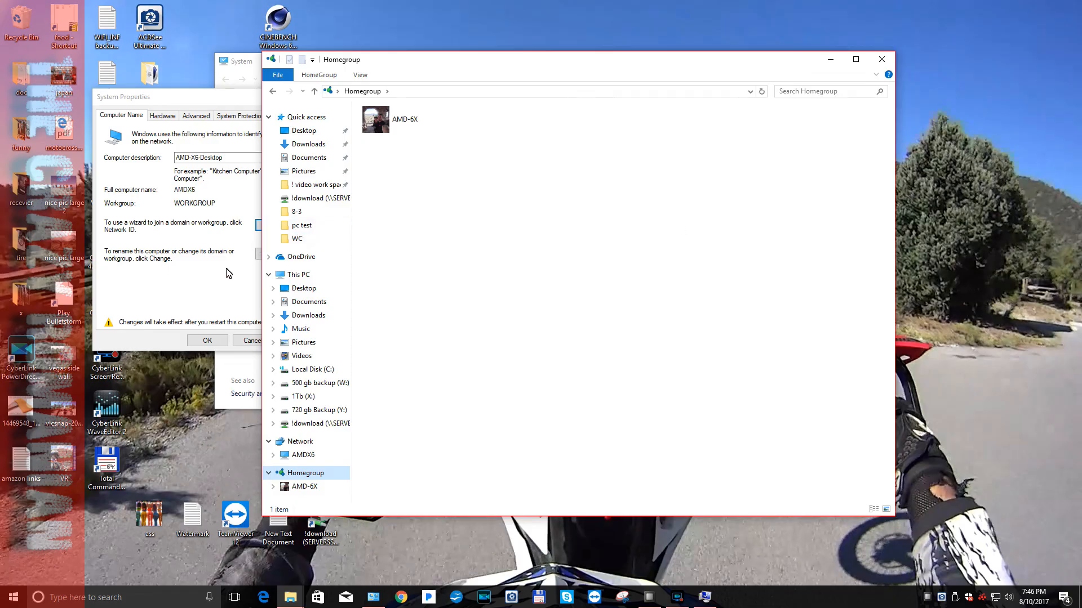